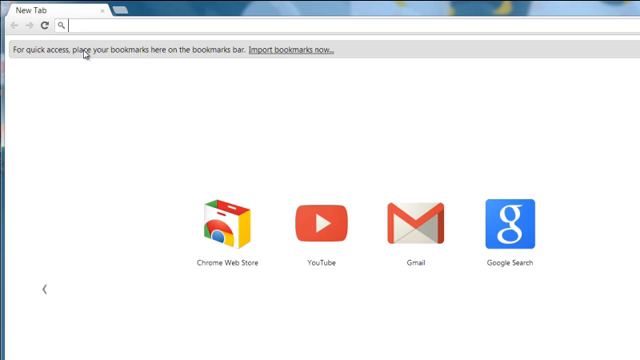
Step: Load the PEP Cloud sign-in page in Chrome's new tab
{"action": "type", "text": "www.pep-cloud.com/rolesec/pepspa/"}
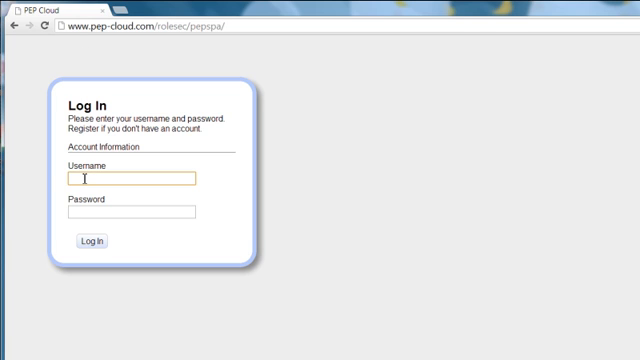
Step: Log in to PEP Cloud with the company's username and password
{"action": "type", "text": "marge"}
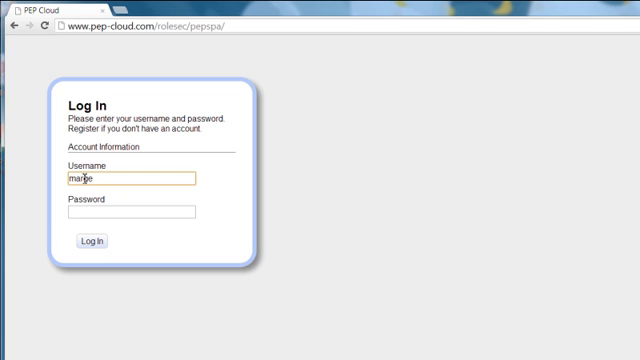
{"action": "left_click", "coordinate": [130, 213]}
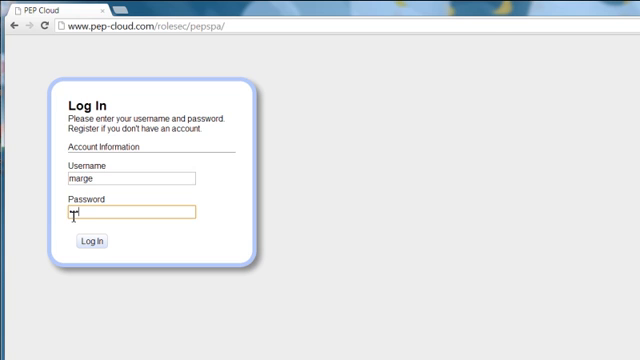
{"action": "type", "text": "password"}
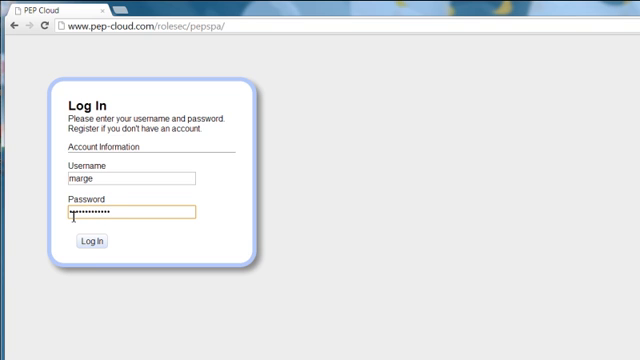
{"action": "left_click", "coordinate": [90, 241]}
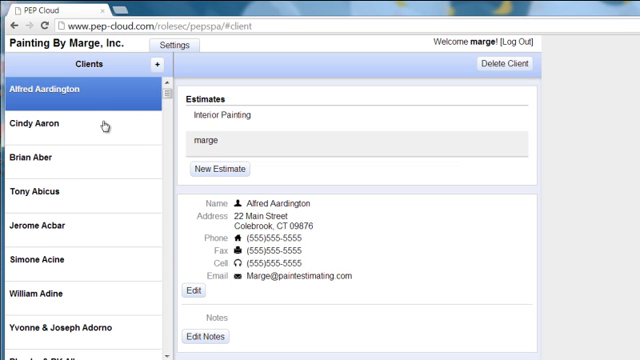
{"action": "mouse_move", "coordinate": [63, 330]}
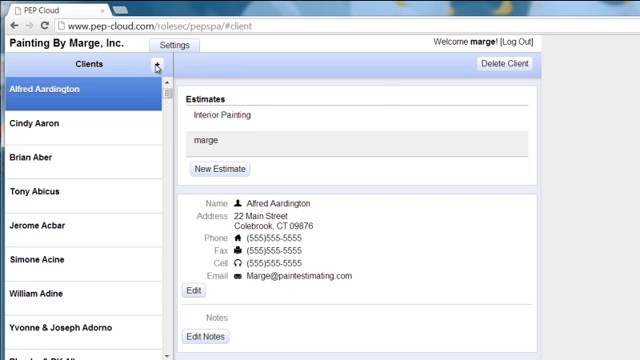
{"action": "left_click", "coordinate": [156, 66]}
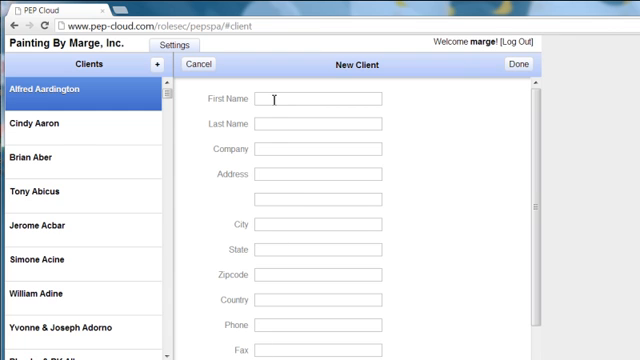
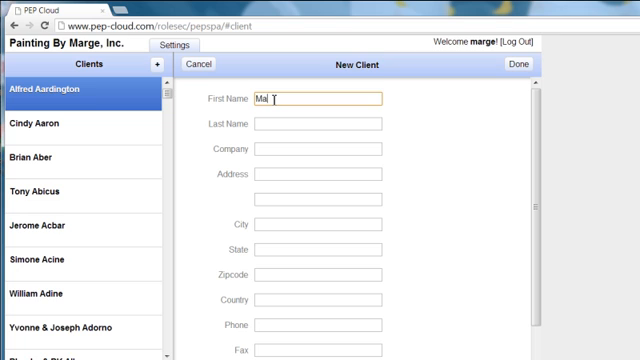
{"action": "left_click", "coordinate": [318, 124]}
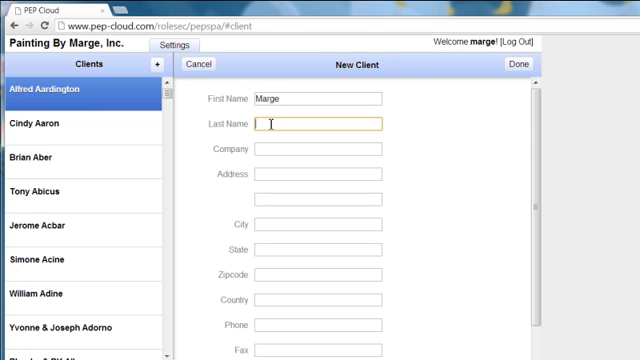
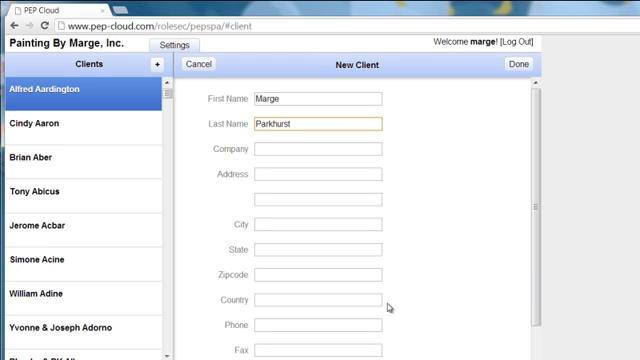
{"action": "mouse_move", "coordinate": [158, 65]}
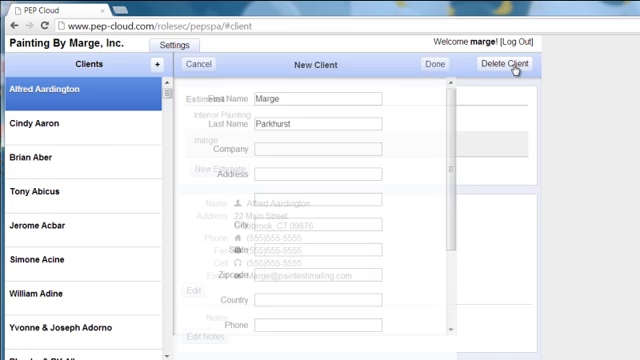
{"action": "left_click", "coordinate": [430, 64]}
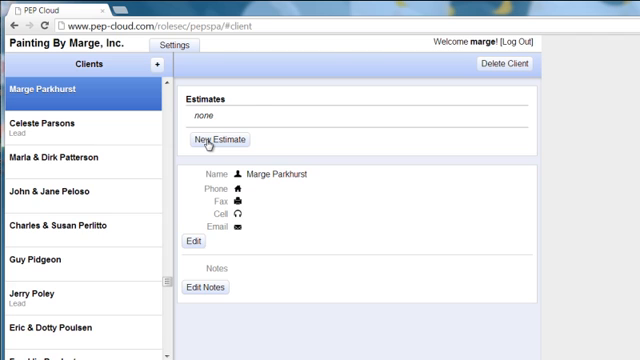
{"action": "left_click", "coordinate": [210, 139]}
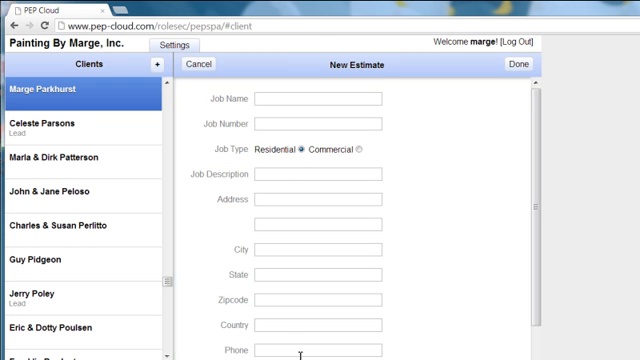